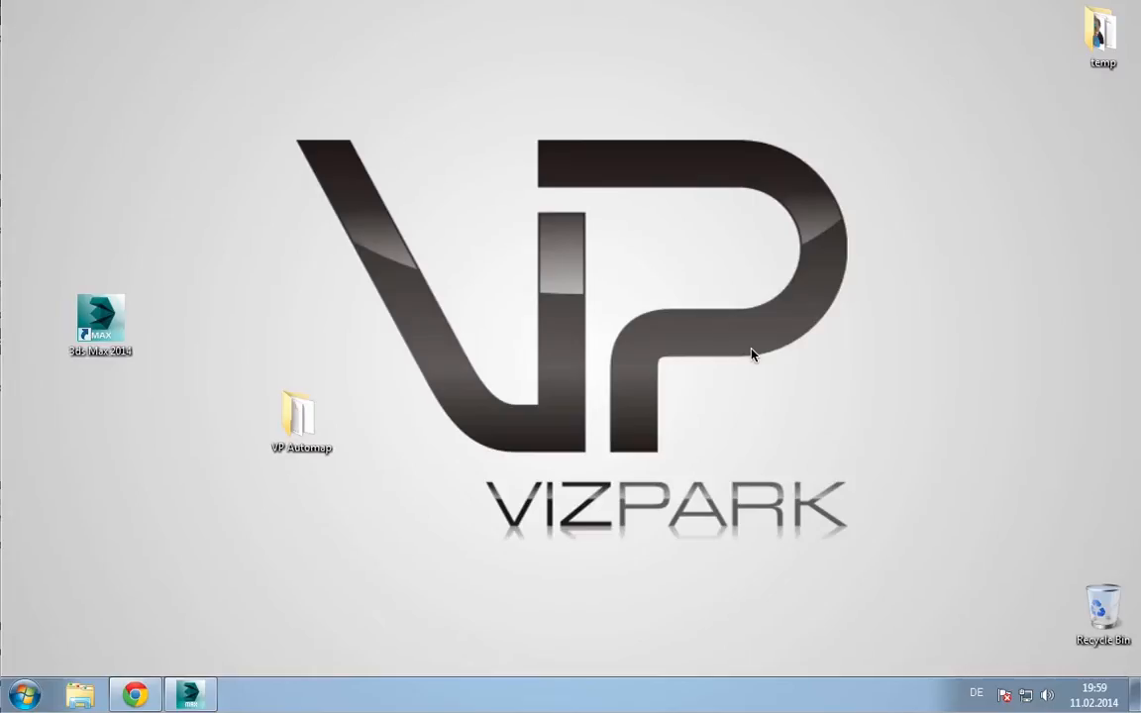
mouse_move(319, 420)
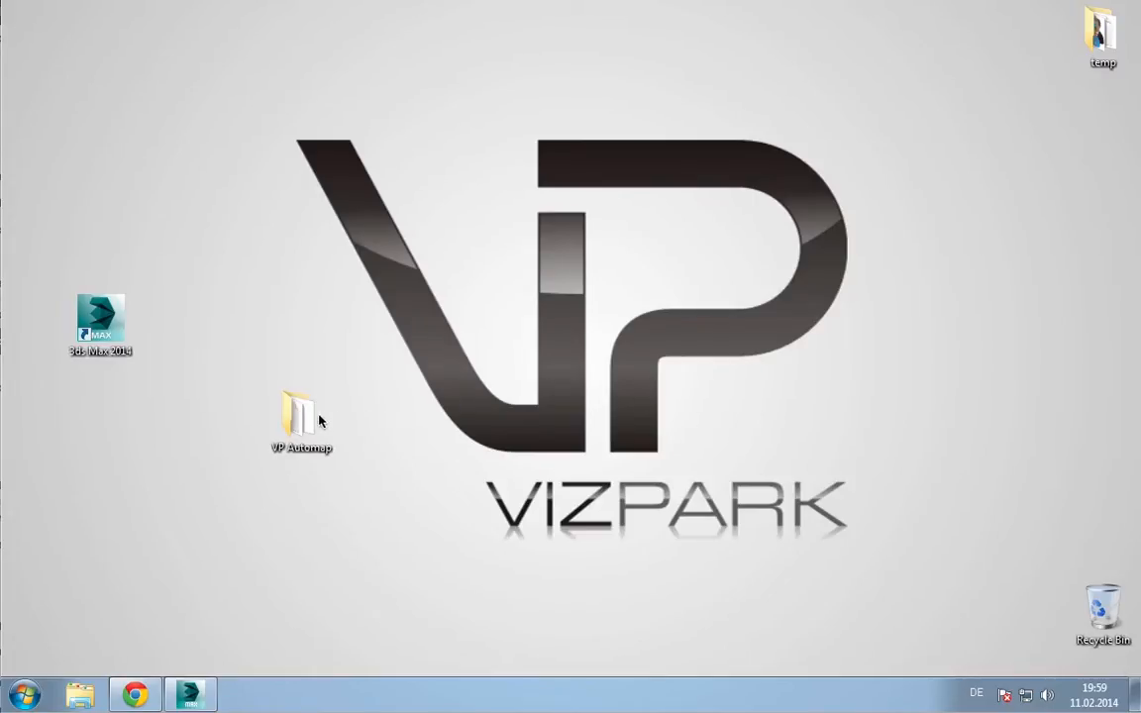
mouse_move(305, 420)
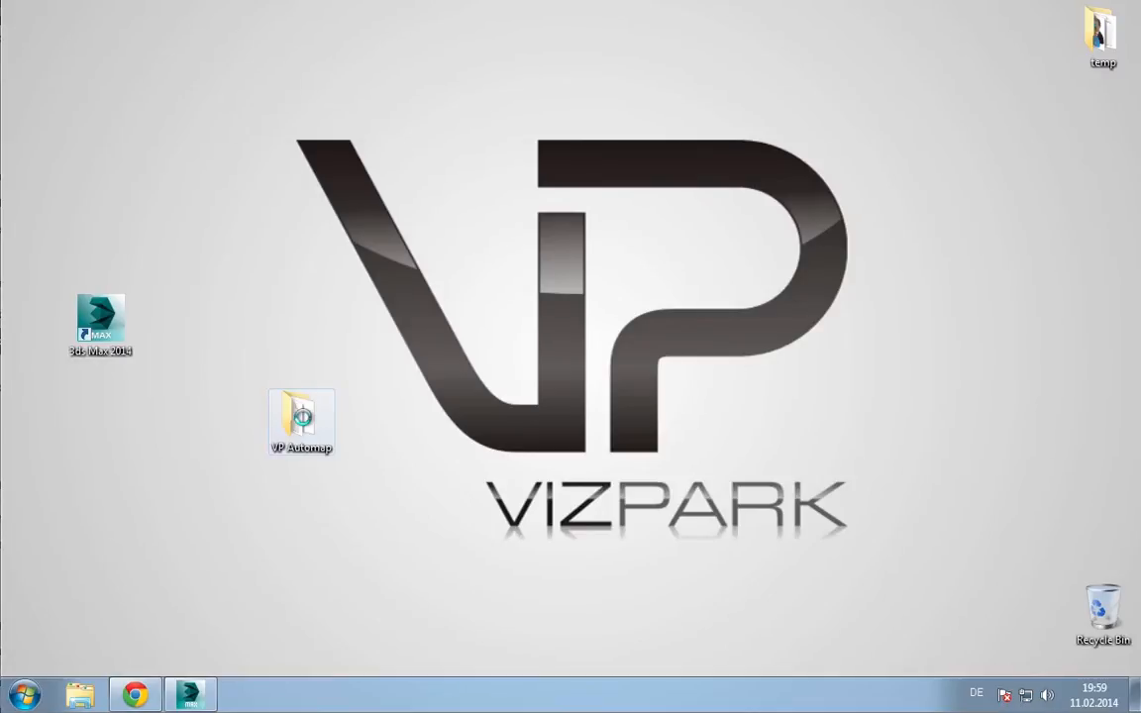
Open the VP Automap folder on the desktop showing the installer, changelog and readme.
double_click(301, 420)
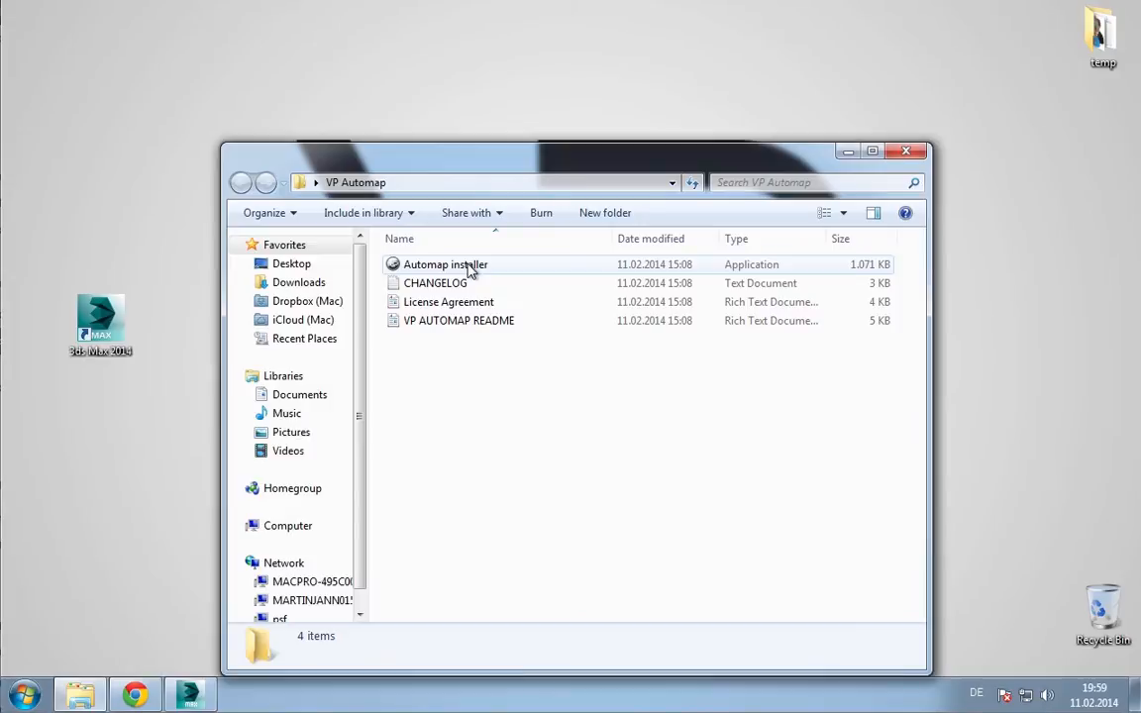
Run the Automap installer, accept the license, keep 3dsmax 2014 64bit, install to the default folder and finish.
double_click(444, 265)
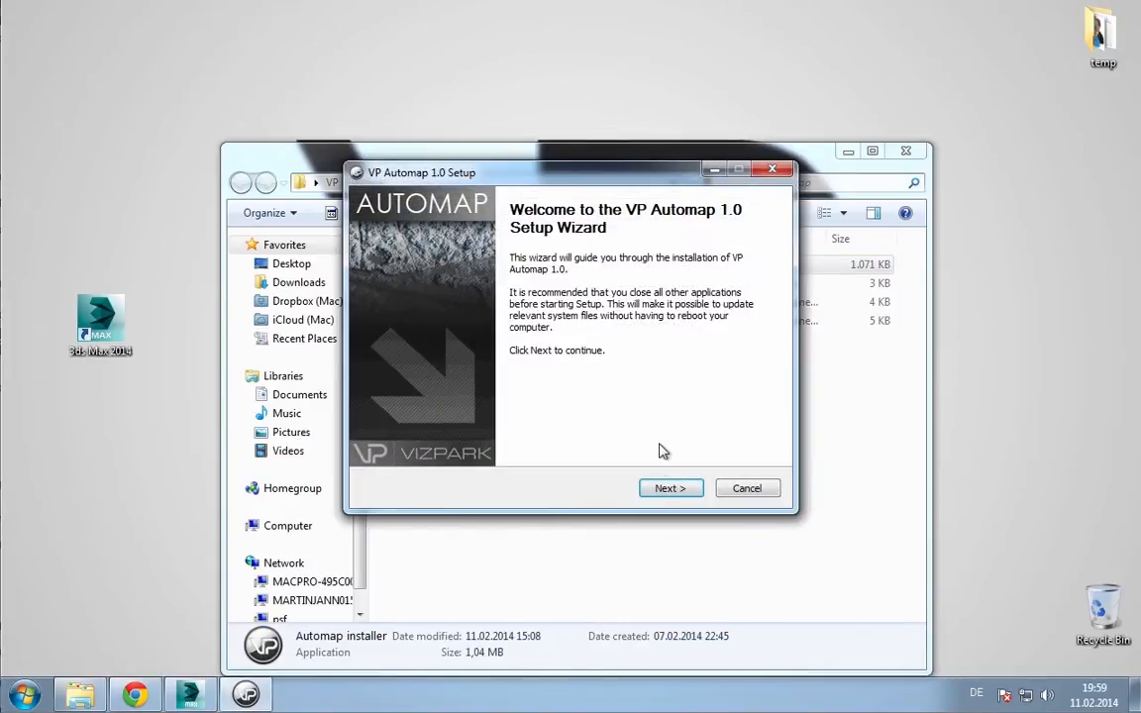
click(670, 488)
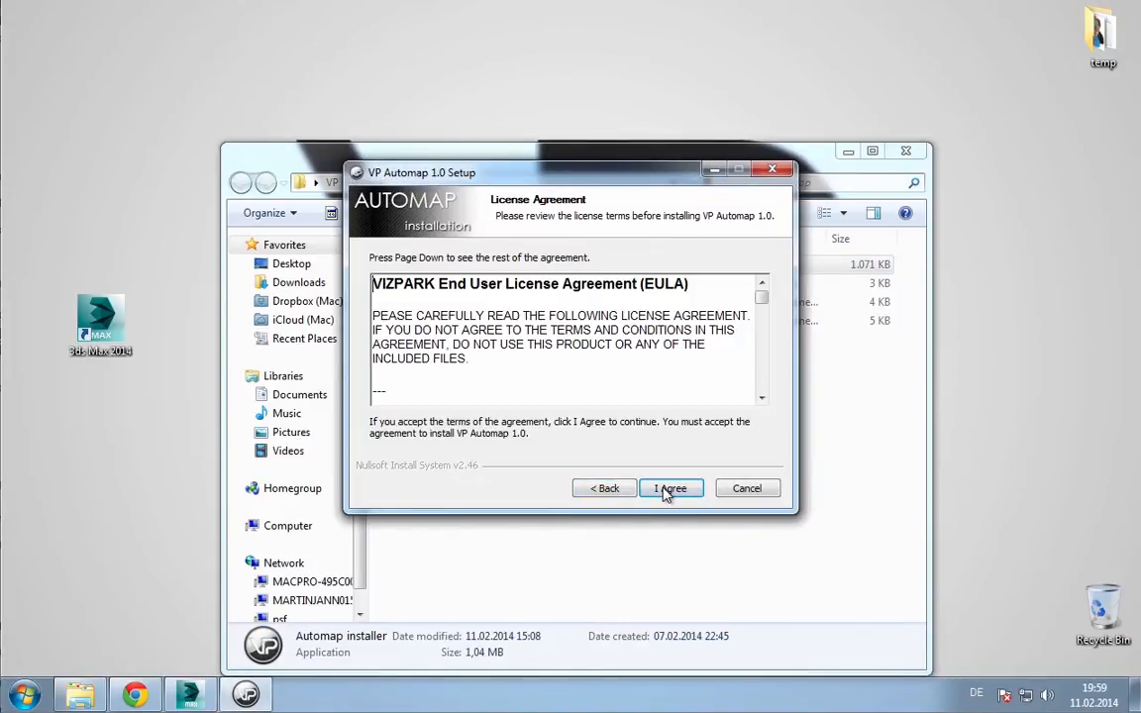
click(670, 487)
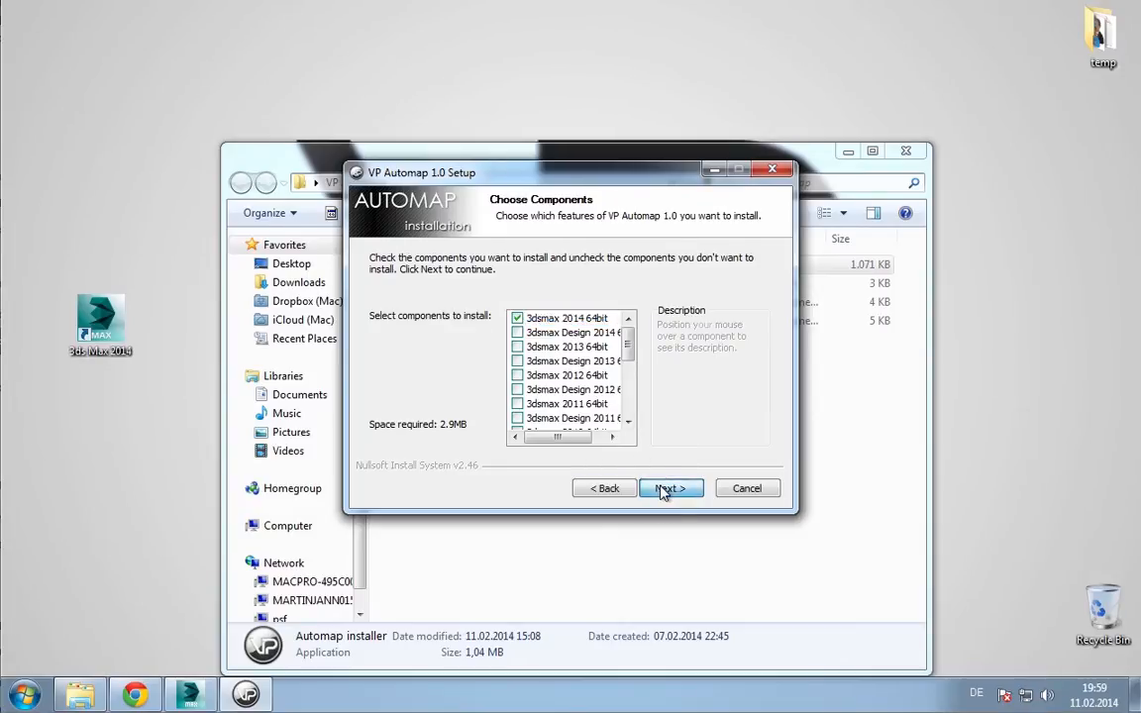
click(669, 488)
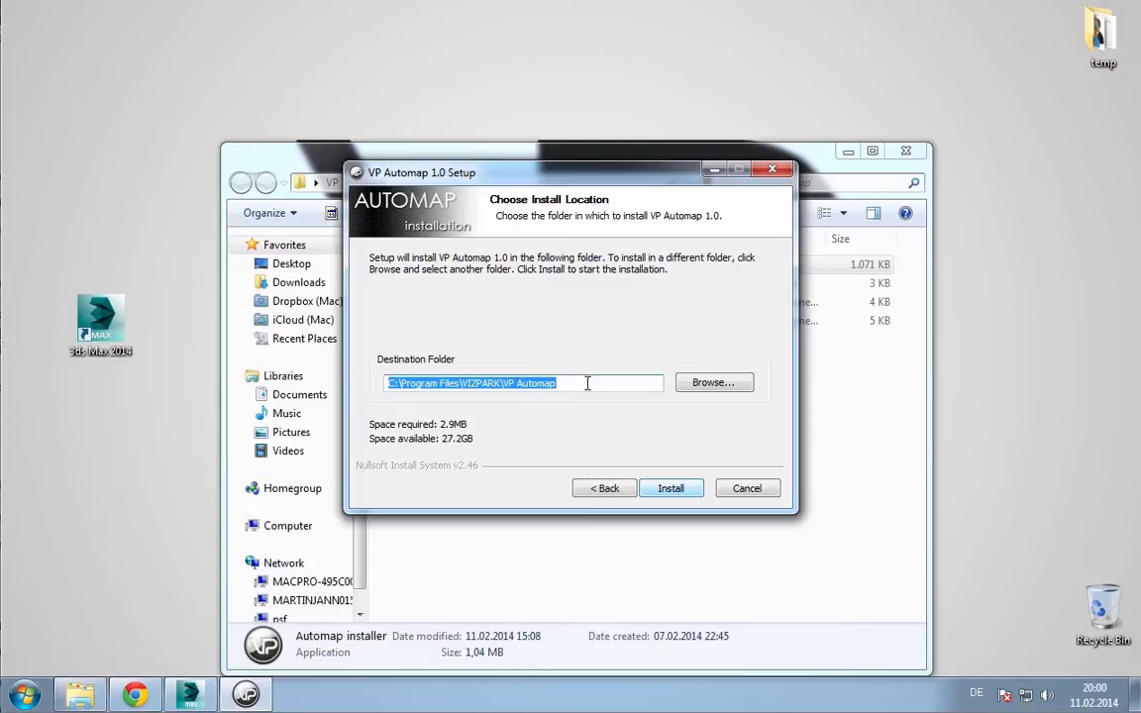
click(670, 487)
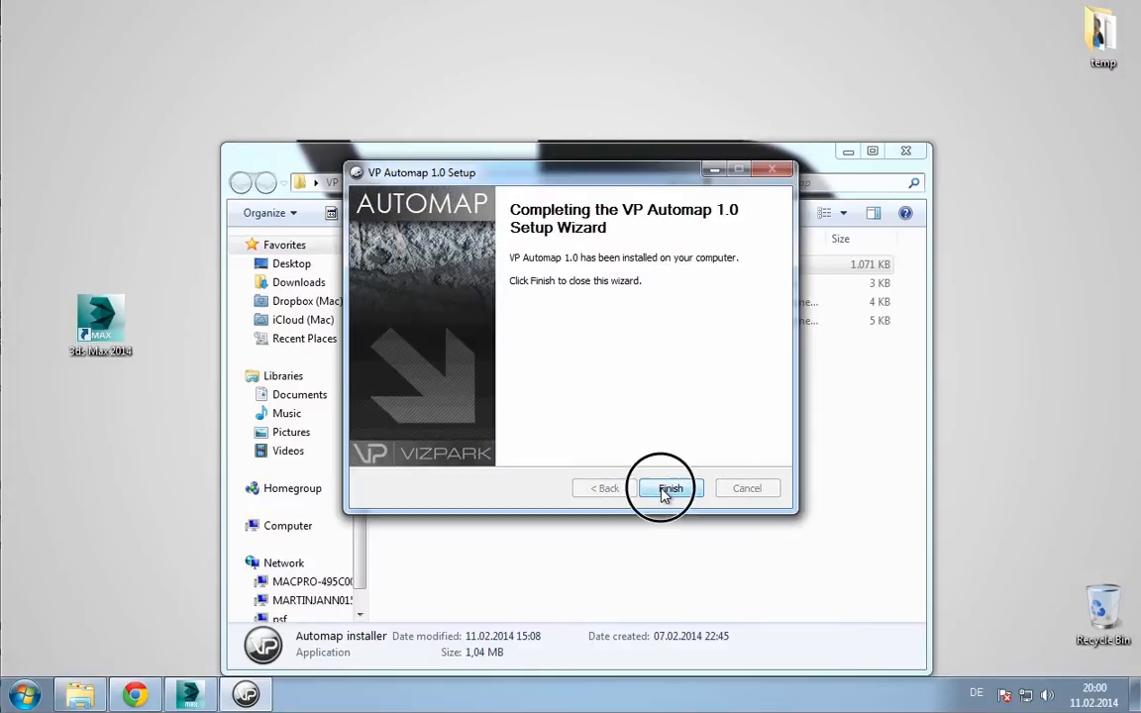
click(670, 488)
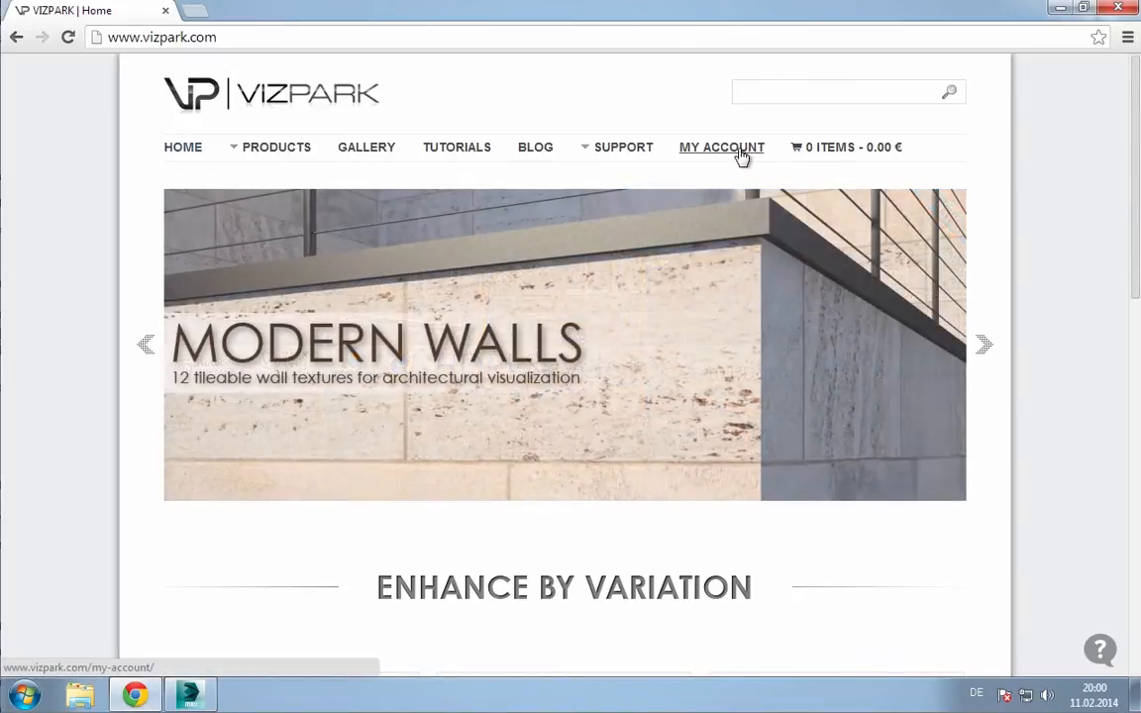
Log in to the VIZPARK account via My Account with username 'vizpark'.
click(721, 147)
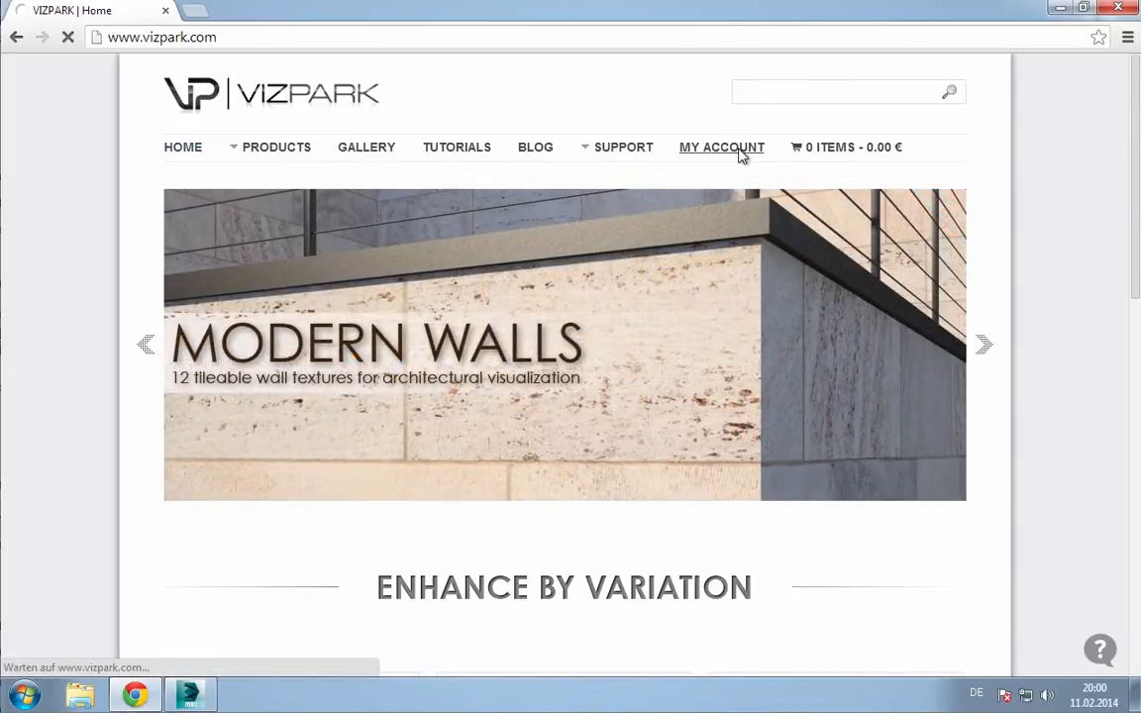
click(721, 147)
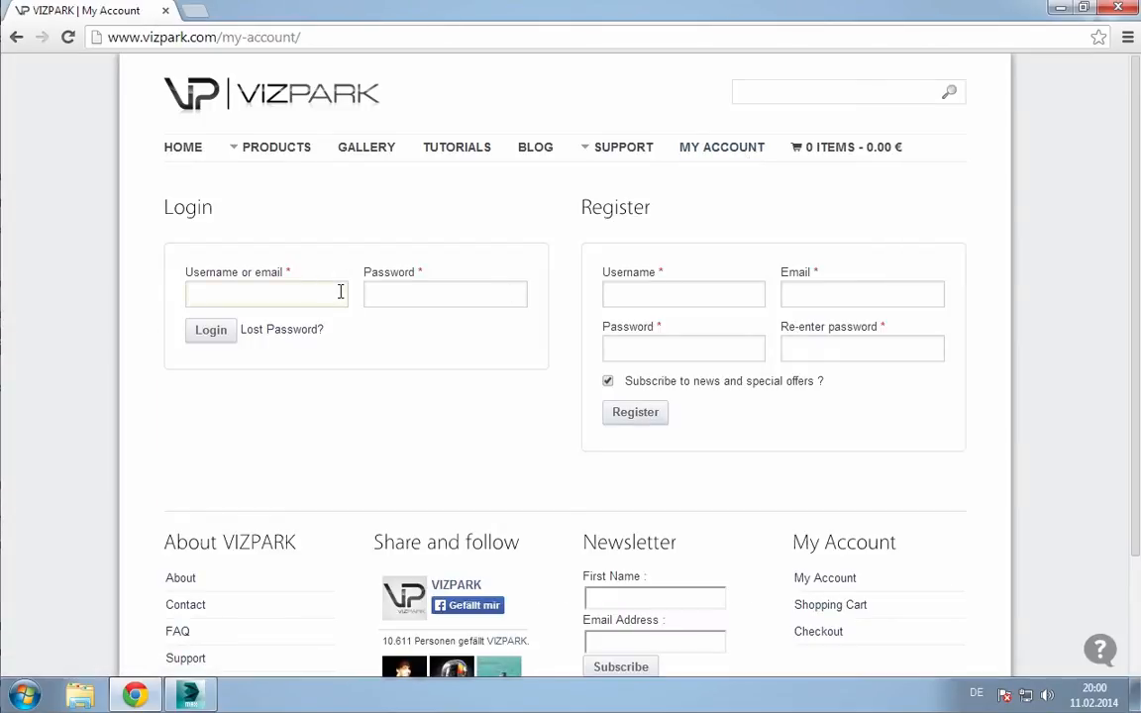
text(vizpark)
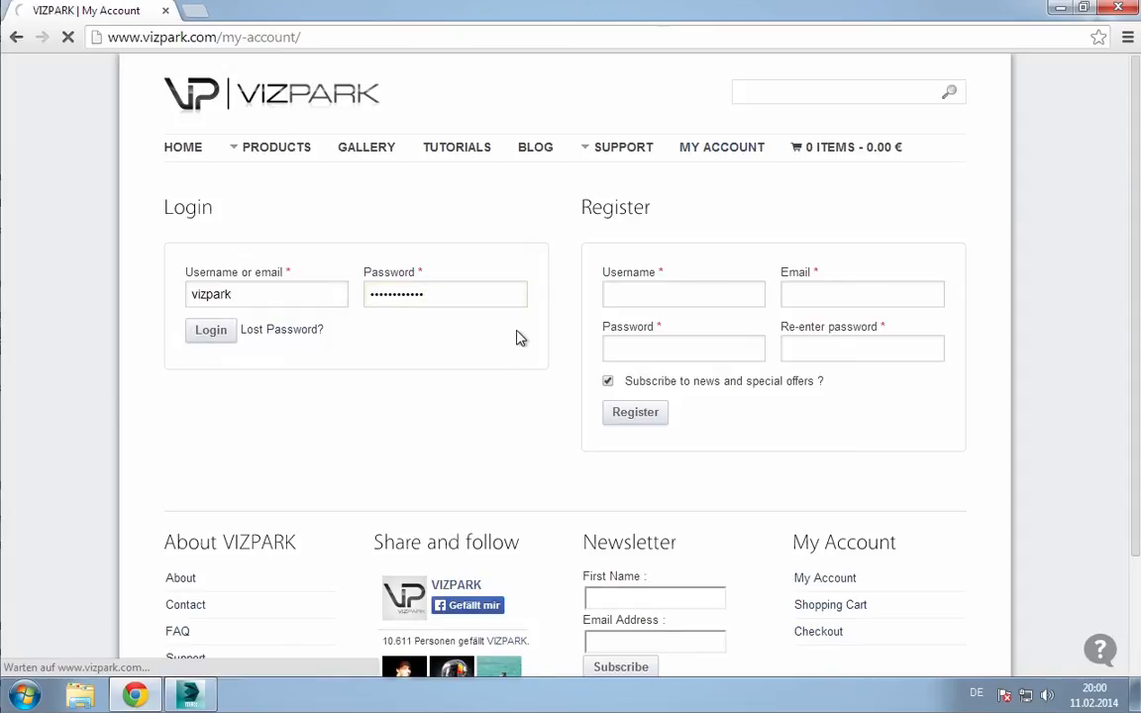
click(210, 329)
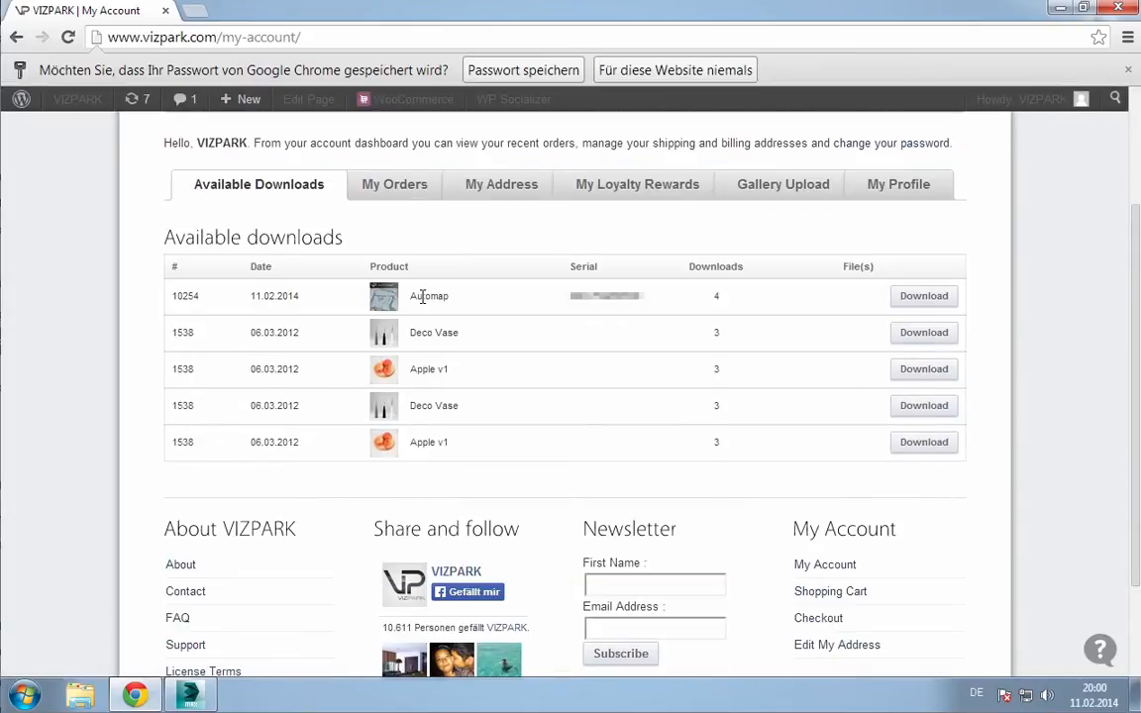
Select the Automap serial number from Available Downloads and switch to 3ds Max.
double_click(606, 295)
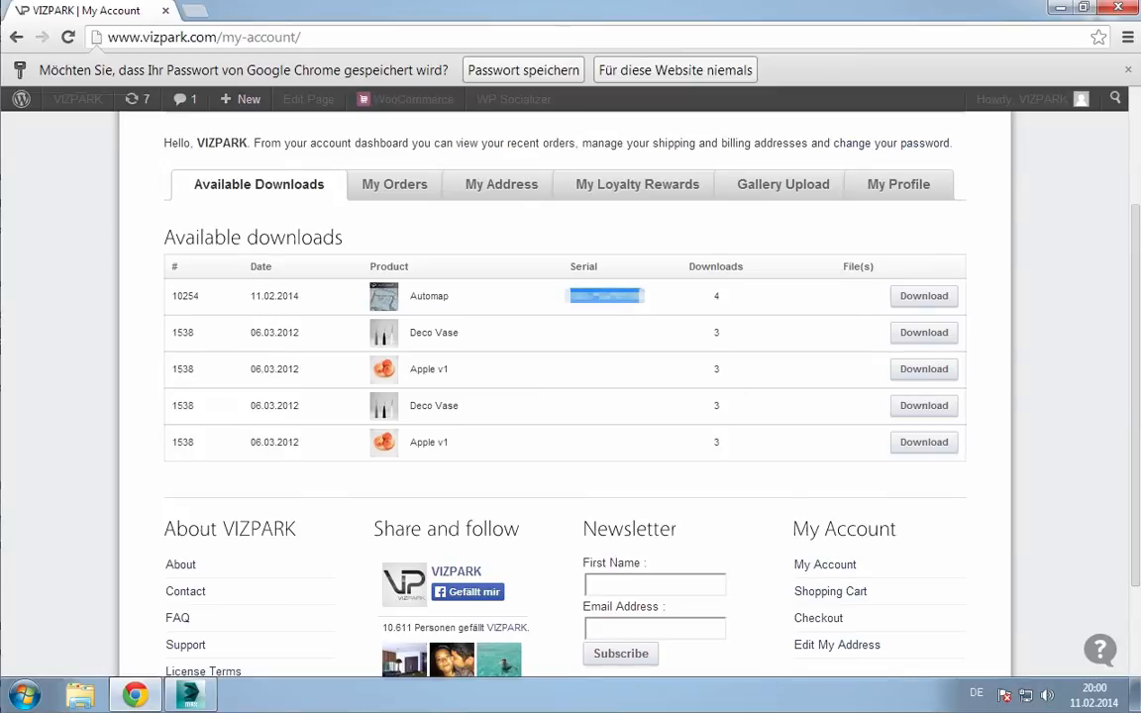
click(188, 694)
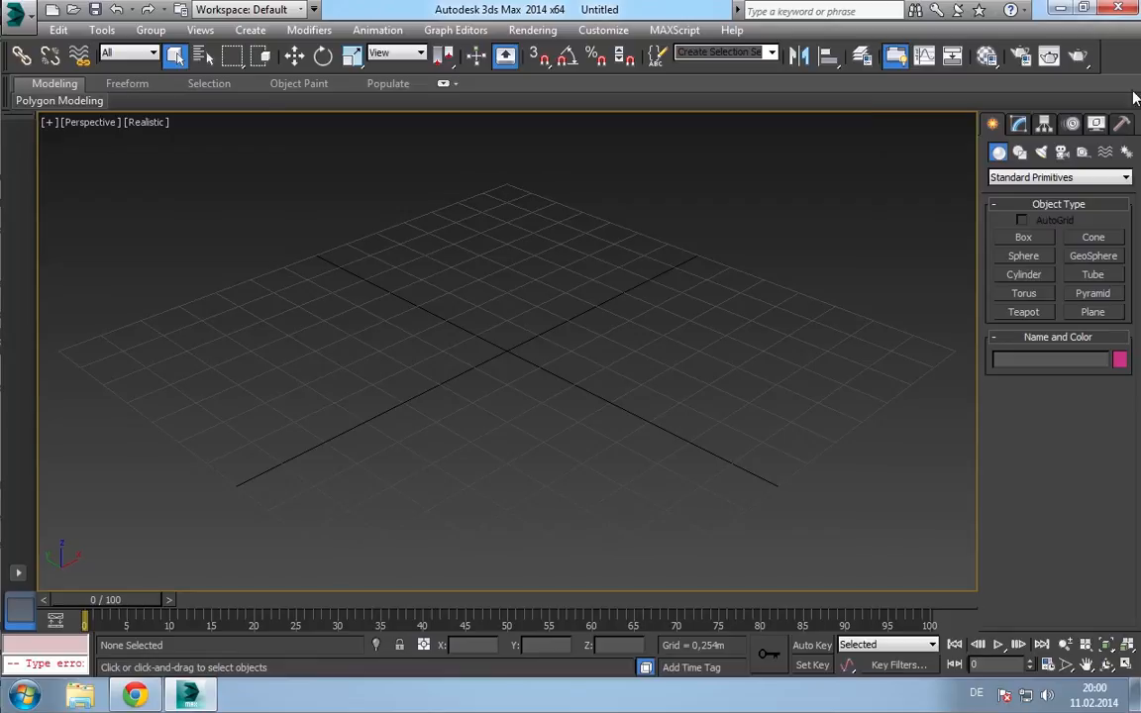
In the Material Editor's Material/Map Browser, pick VP Automap from the Maps list.
click(987, 55)
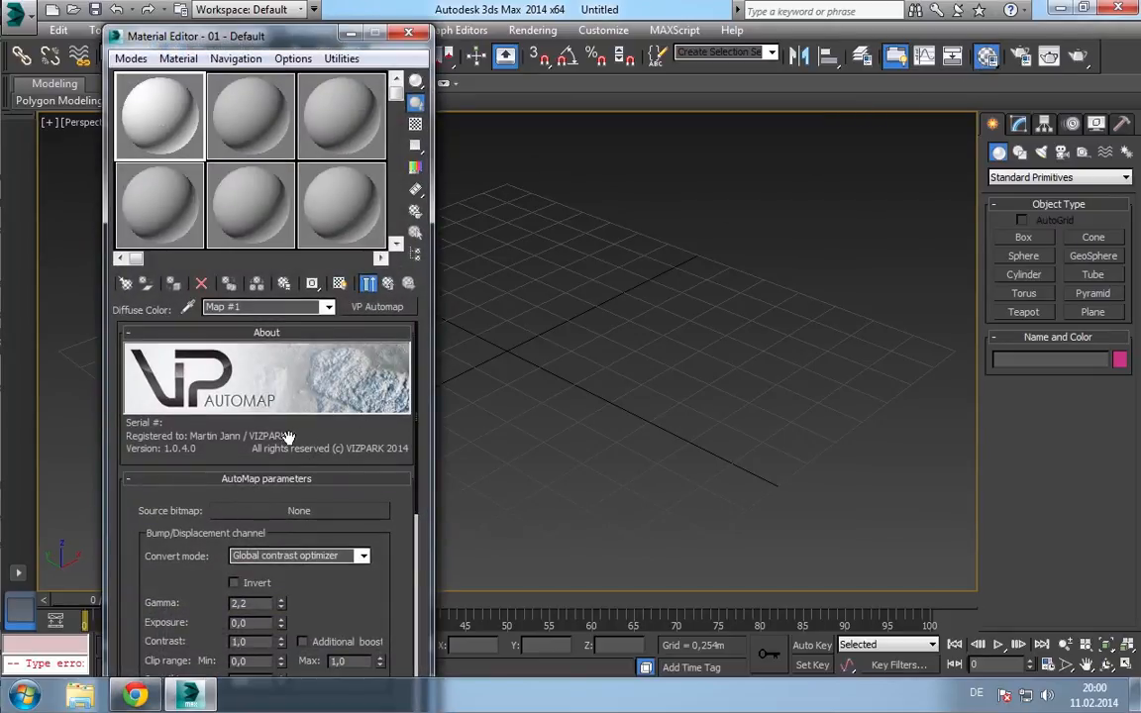
click(388, 285)
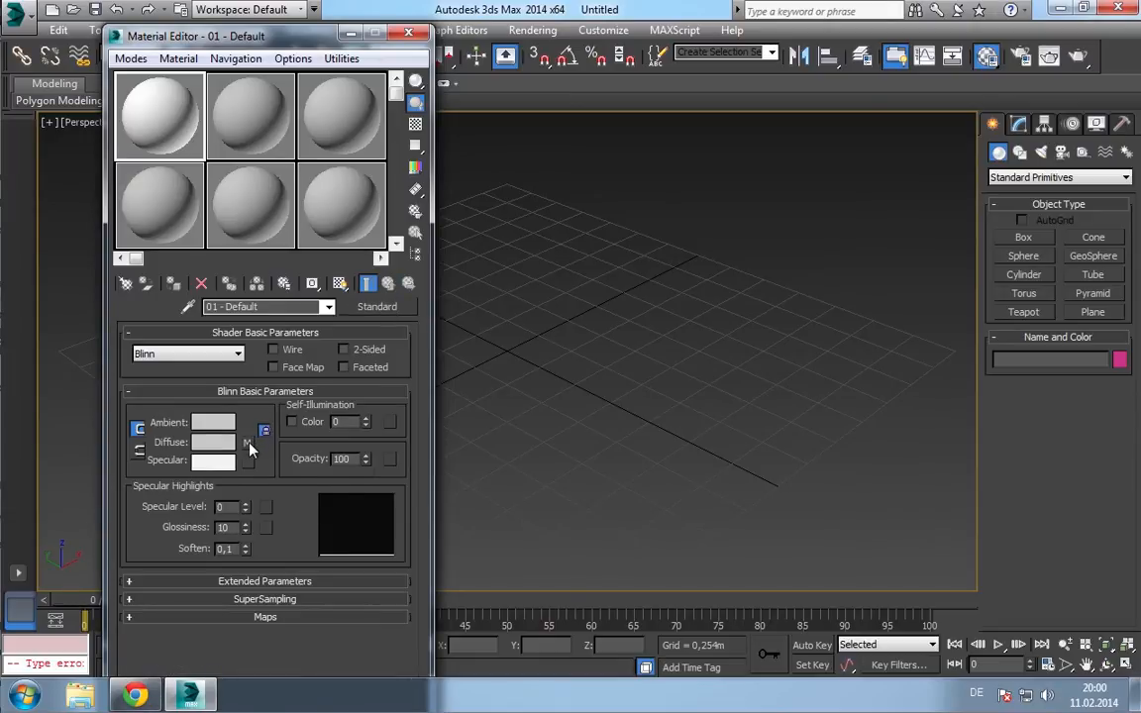
click(266, 430)
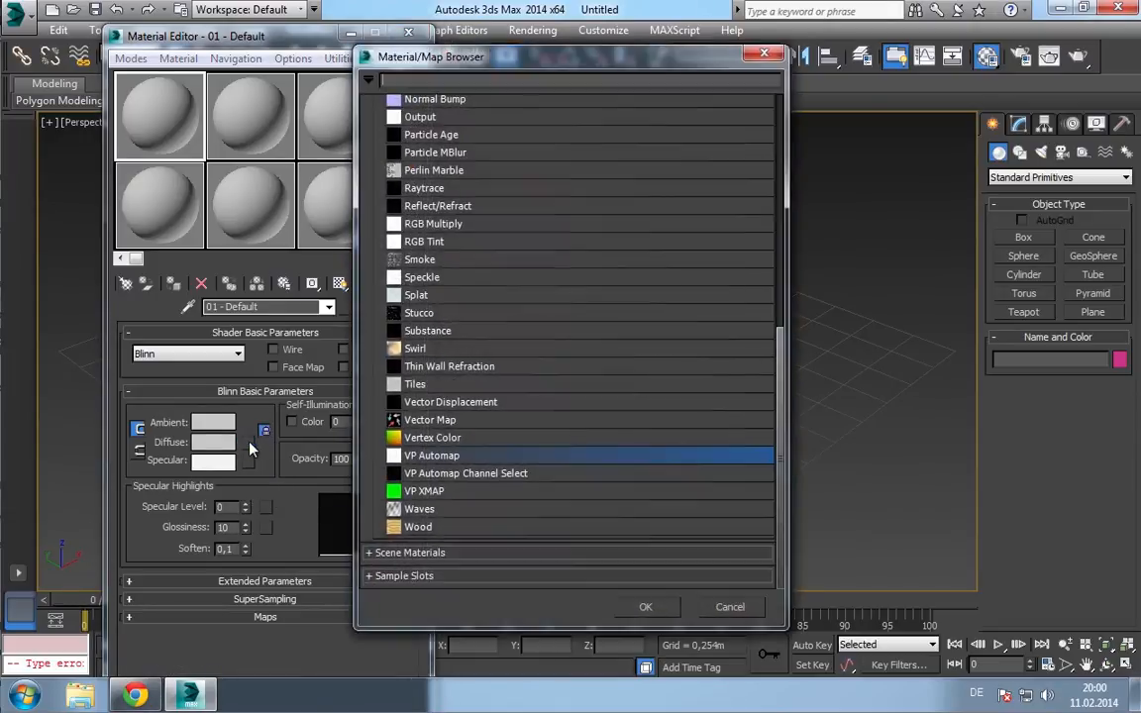
mouse_move(432, 455)
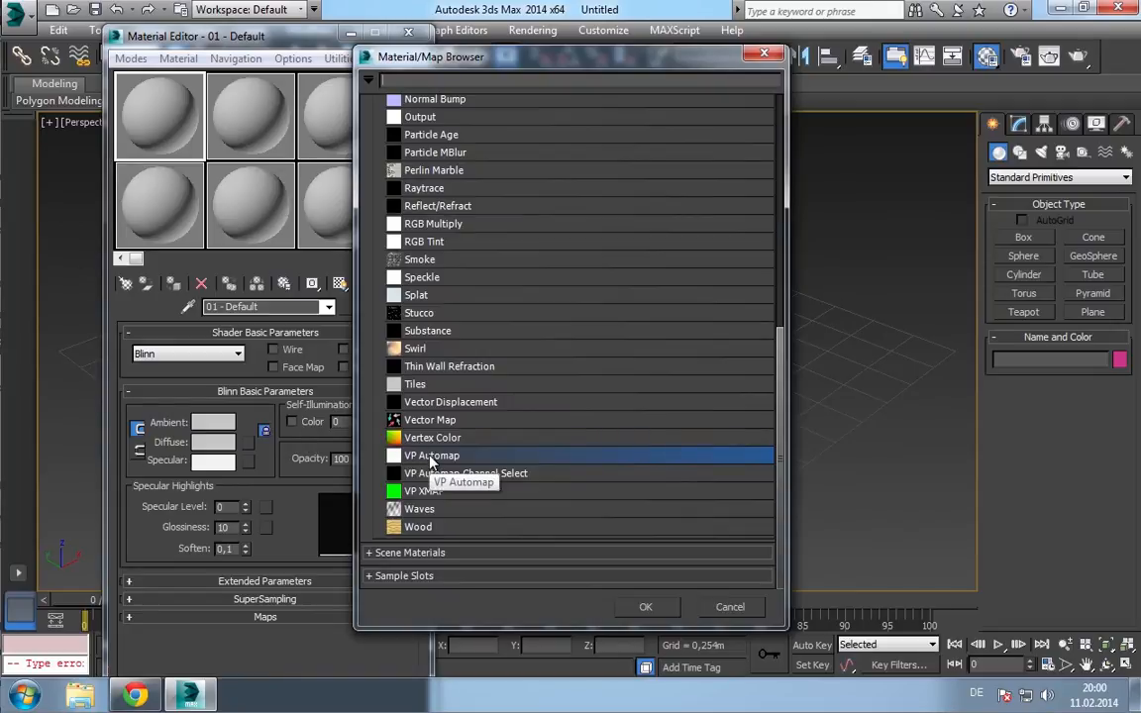
Assign VP Automap as the Diffuse map and register it with company VIZPARK, name, email and serial.
double_click(432, 453)
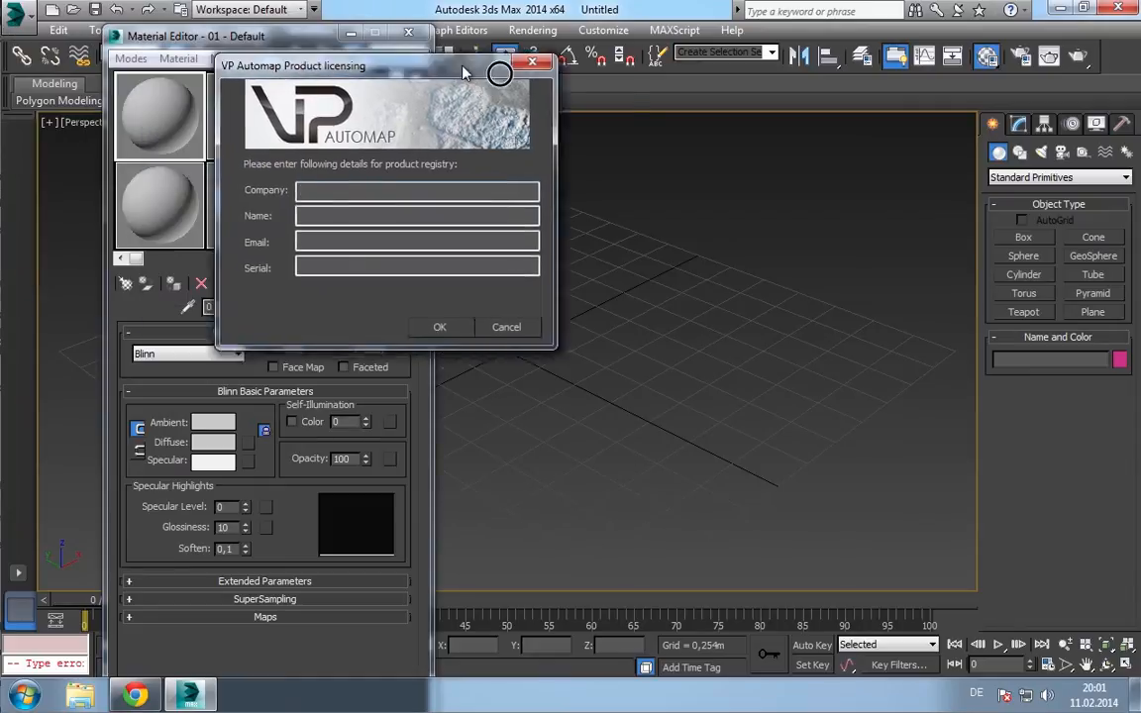
click(507, 327)
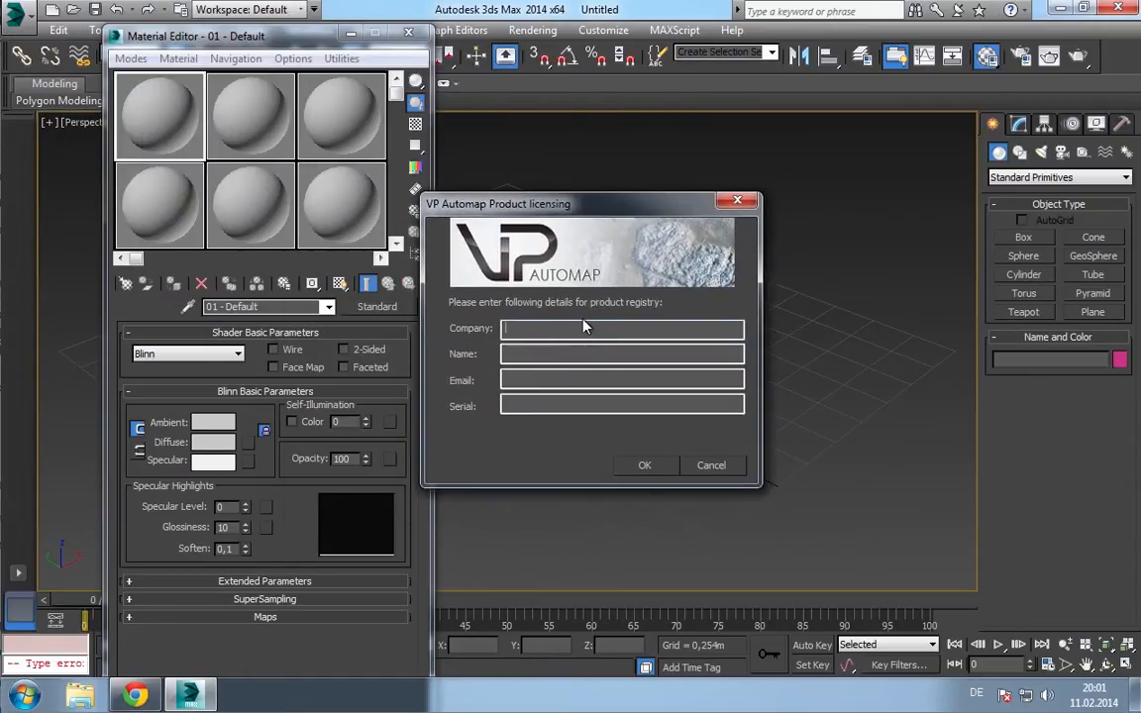
text(VIZPAR)
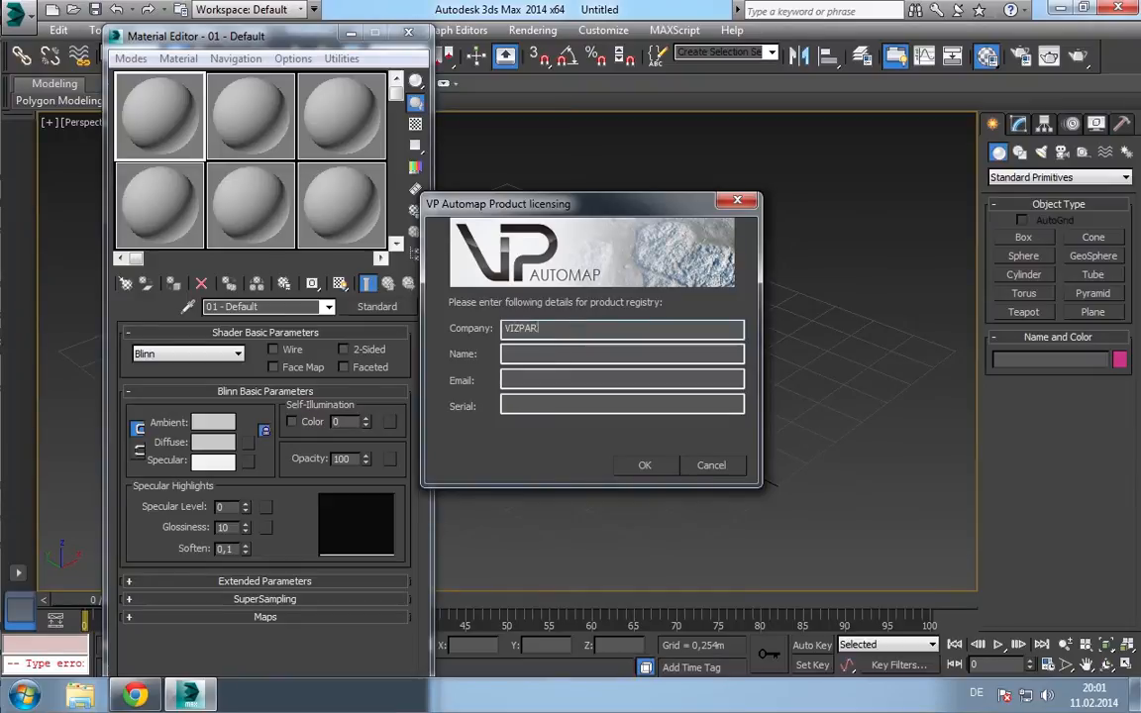
text(Your nam)
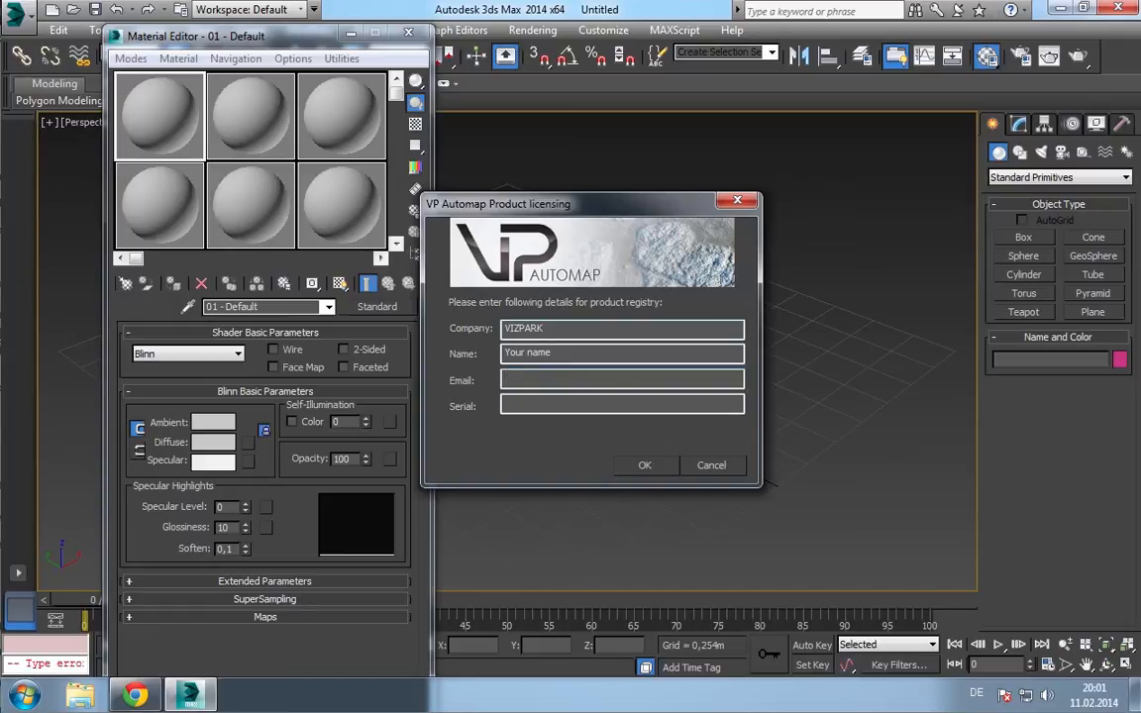
text(email@company.com)
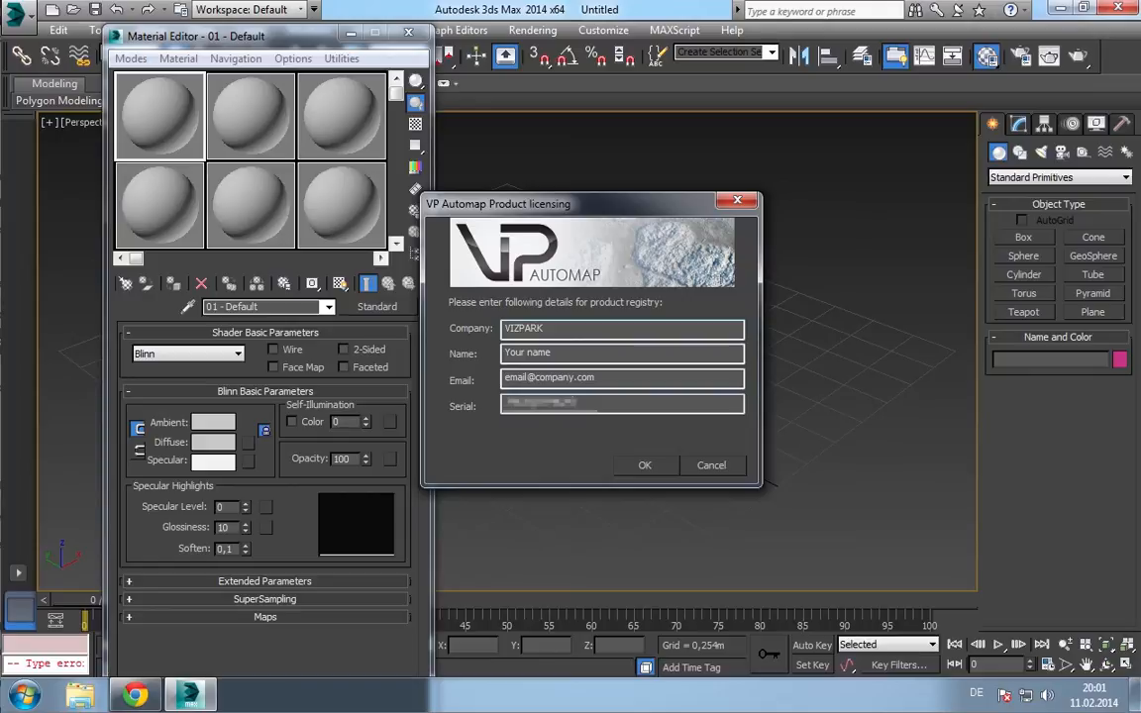
click(646, 466)
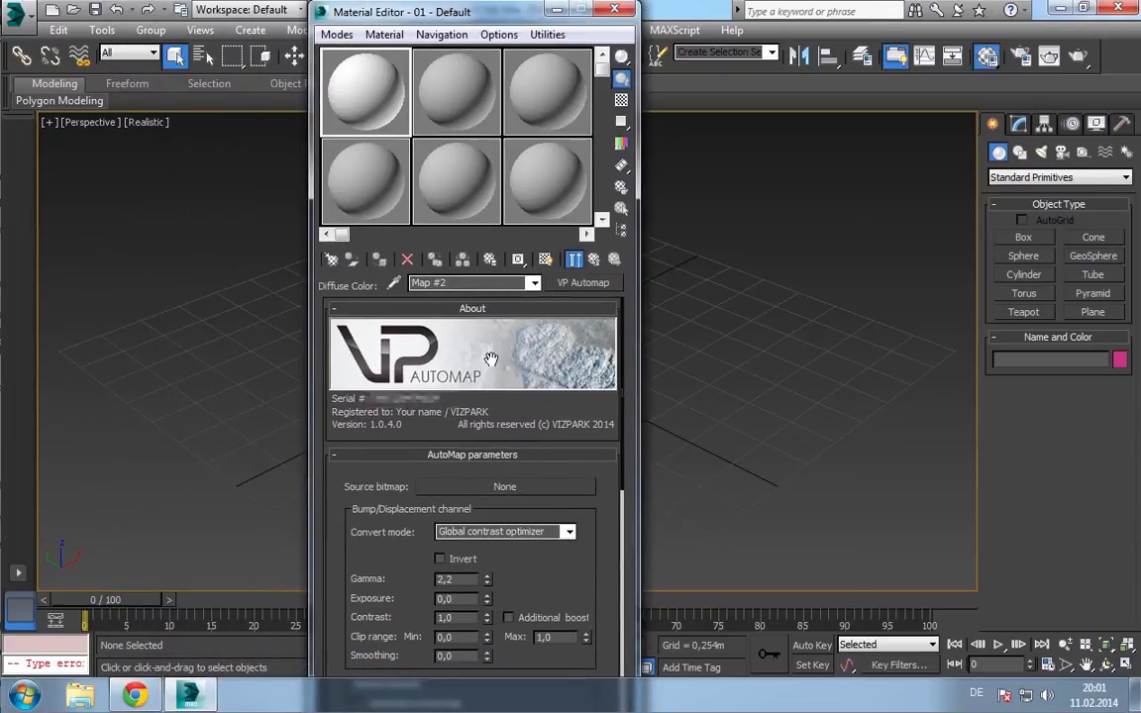
mouse_move(553, 301)
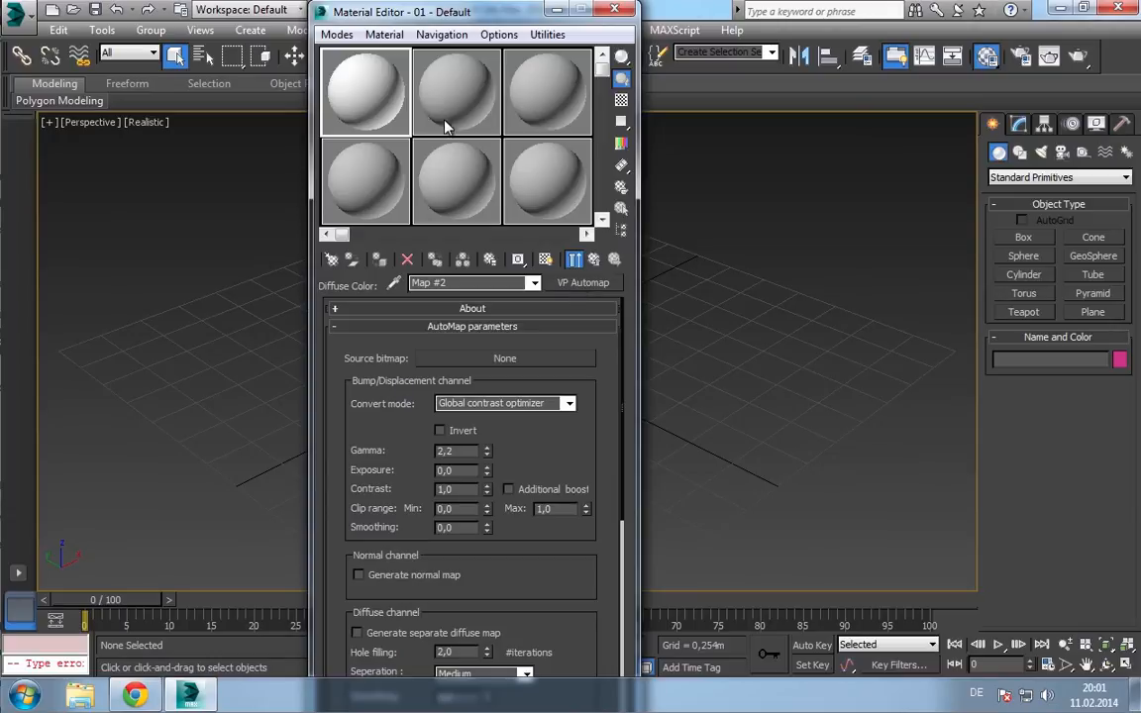
Switch to another sample slot to load material 02 - Default.
click(456, 91)
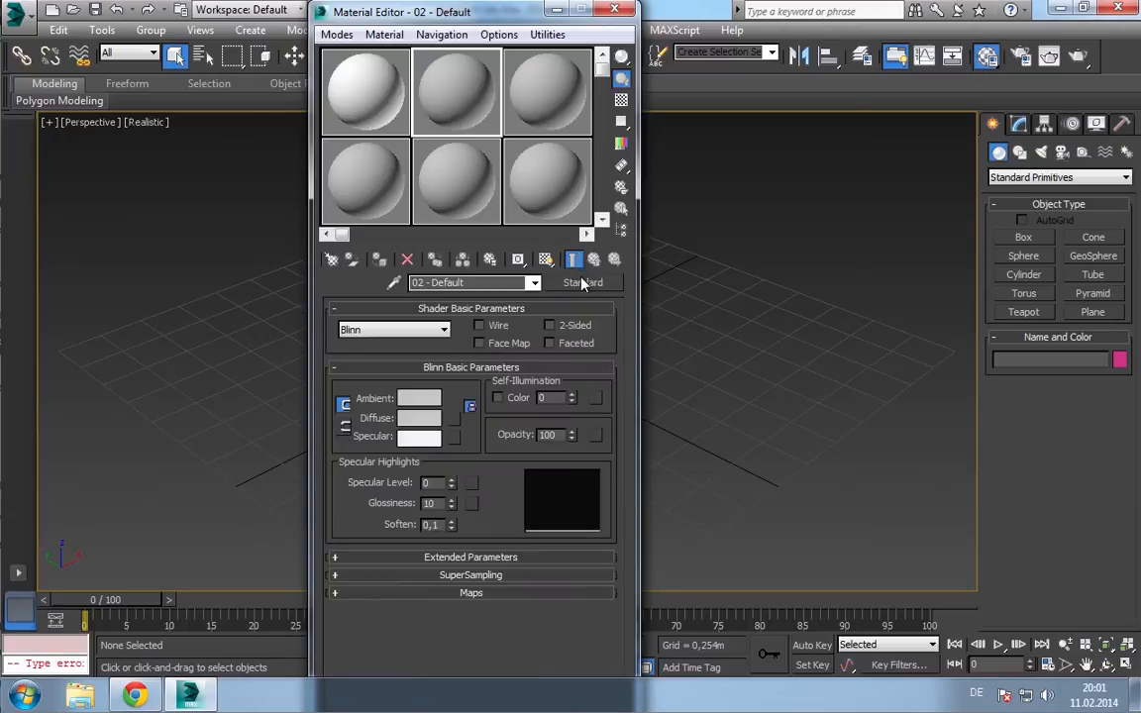
Scroll material 02 - Default down to the VIZPARK Automaterial rollout below Maps.
click(583, 282)
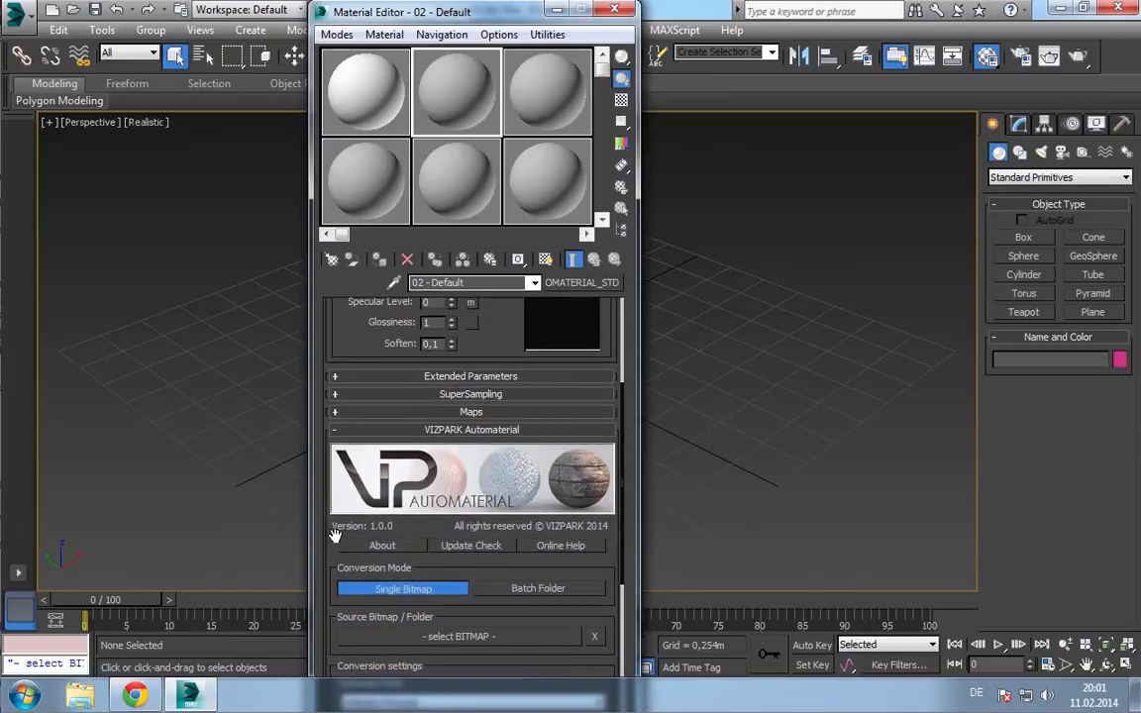
scroll(down, 3)
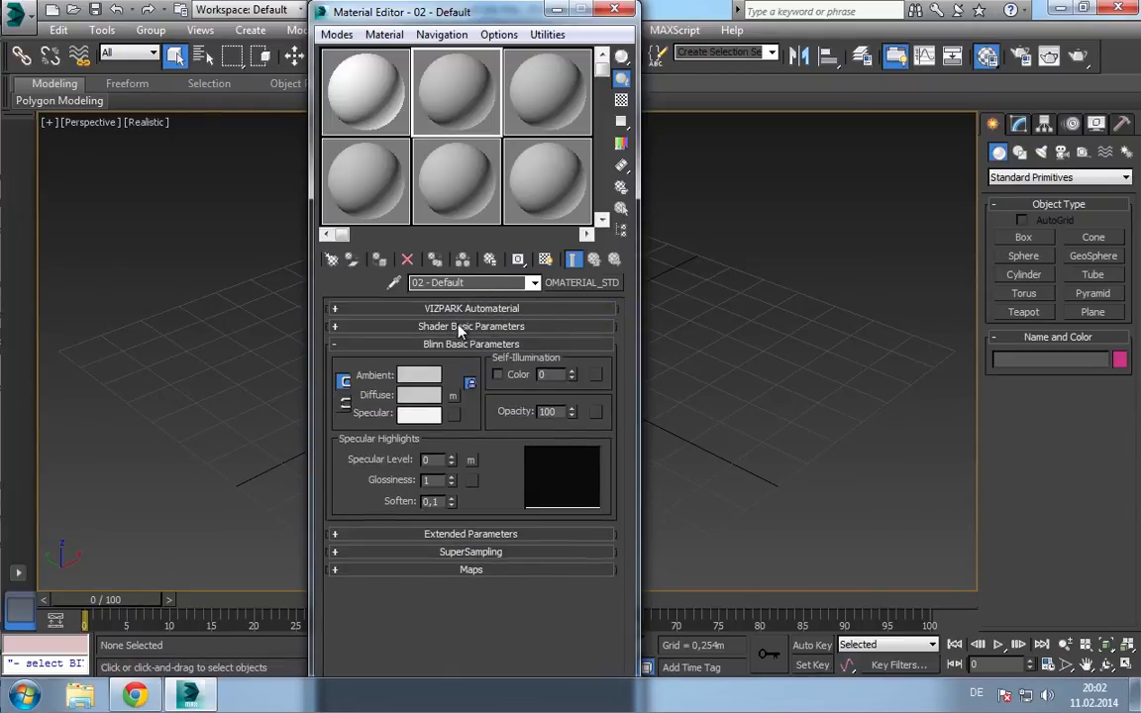
Expand the VIZPARK Automaterial rollout showing Single Bitmap mode and Intensity Formula conversion.
click(472, 309)
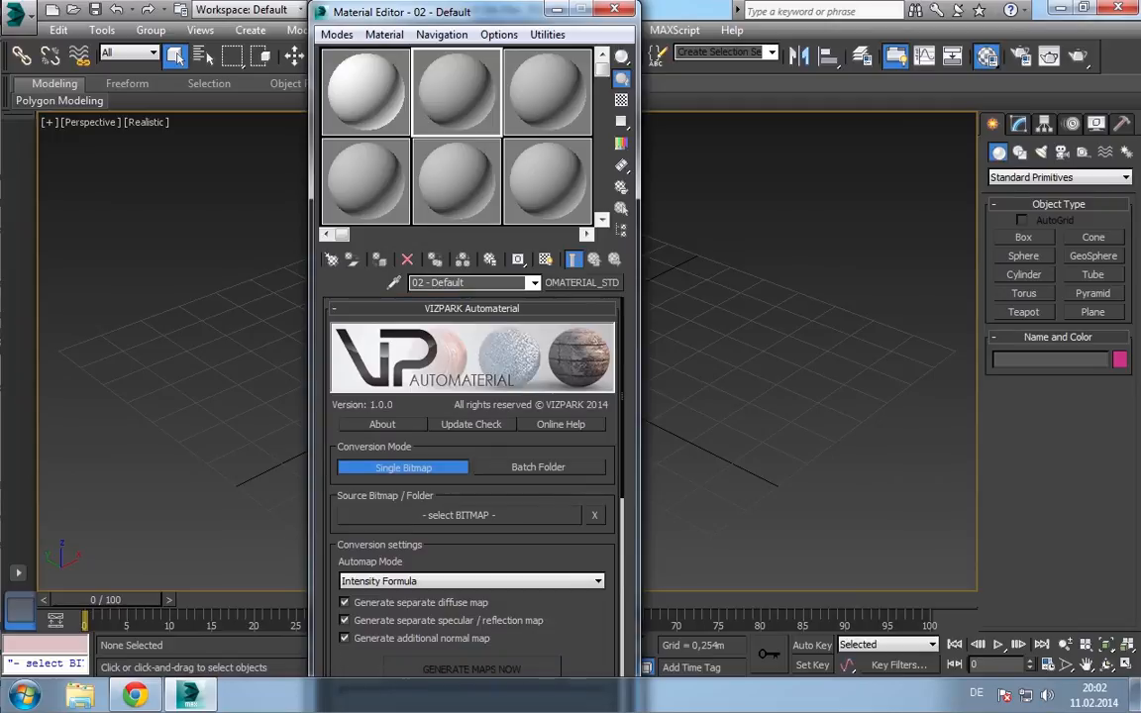
mouse_move(424, 345)
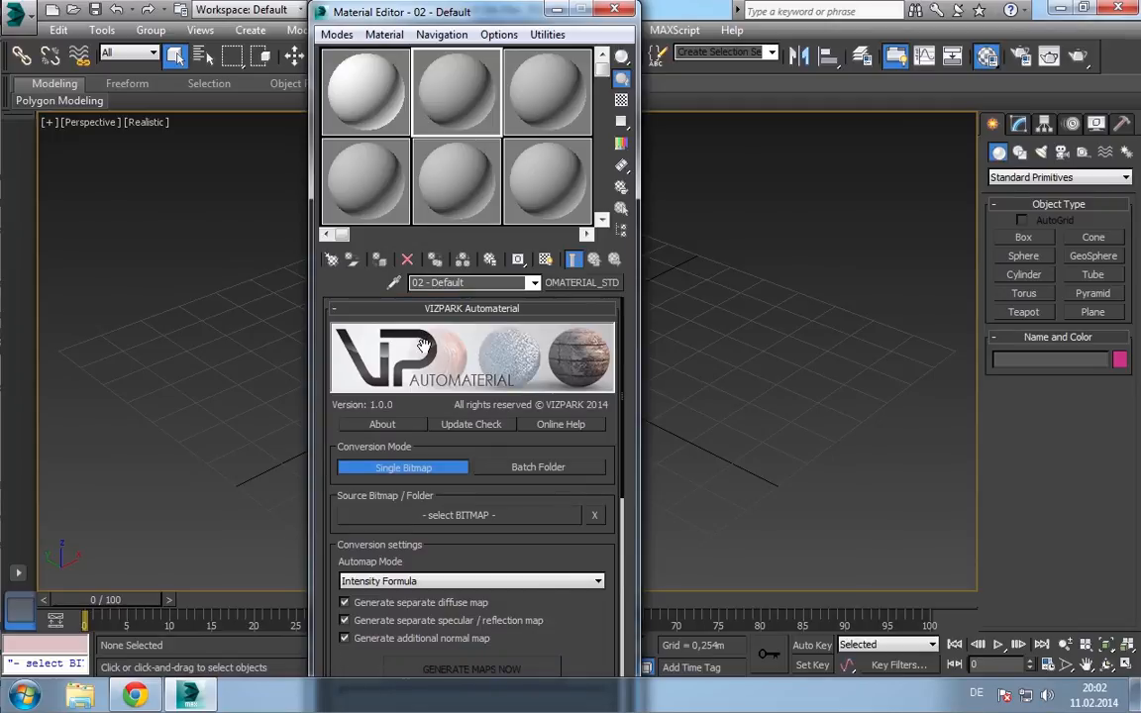
mouse_move(468, 353)
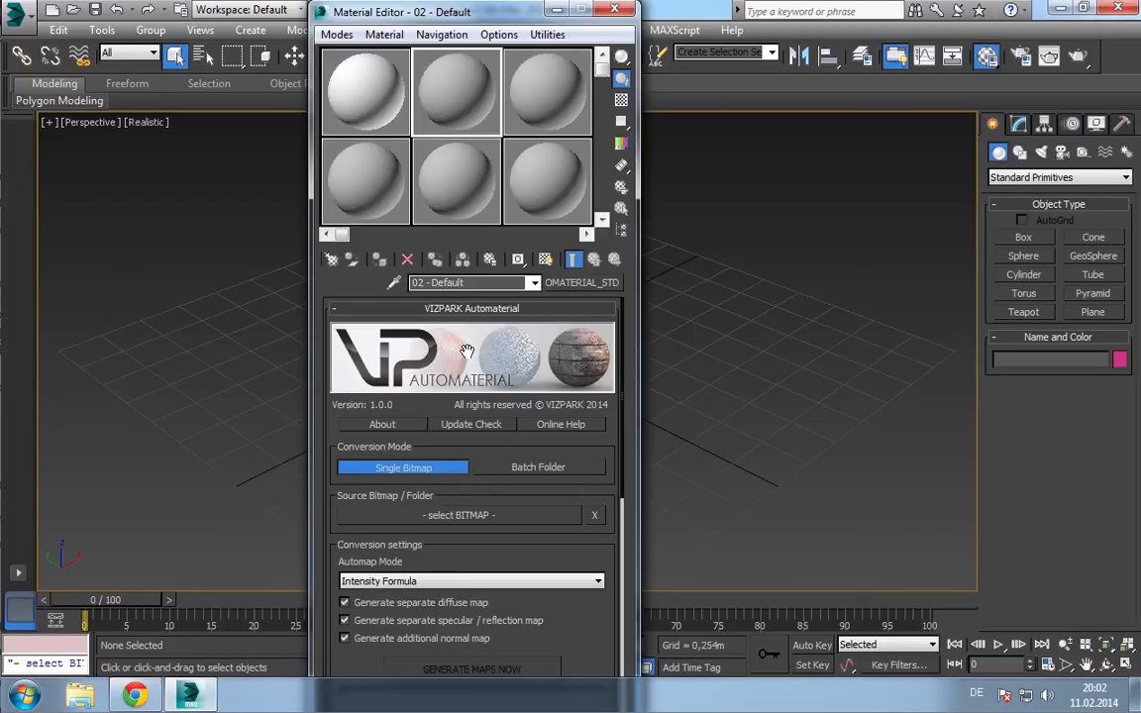
mouse_move(492, 361)
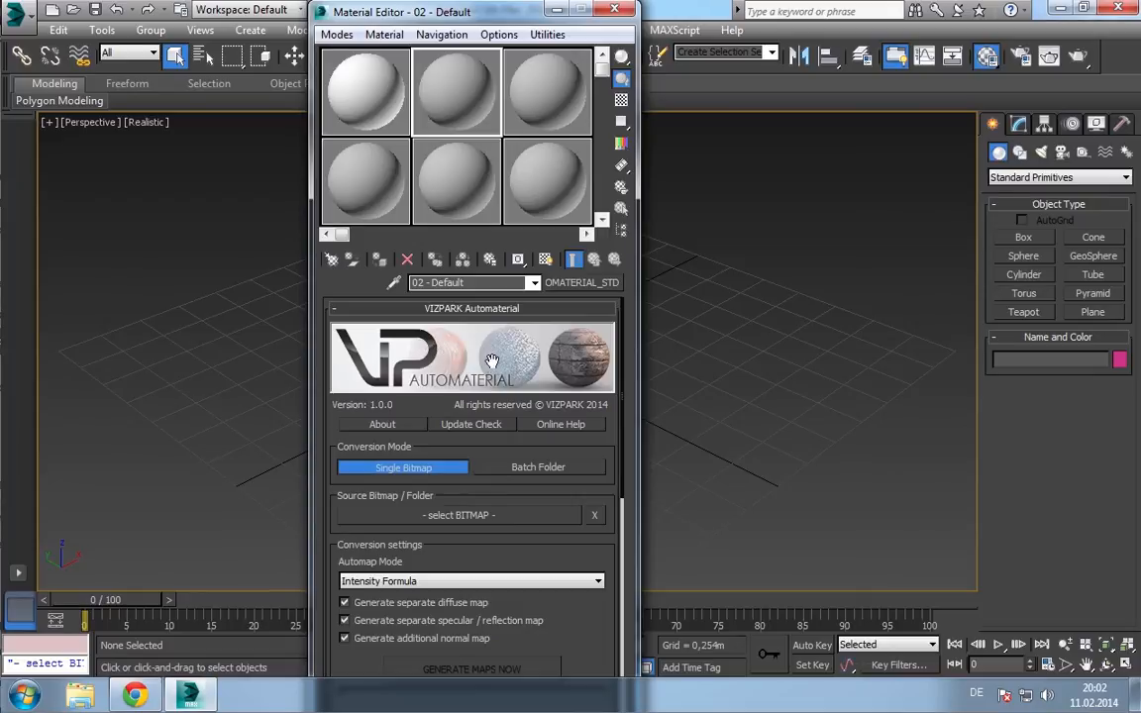
mouse_move(499, 365)
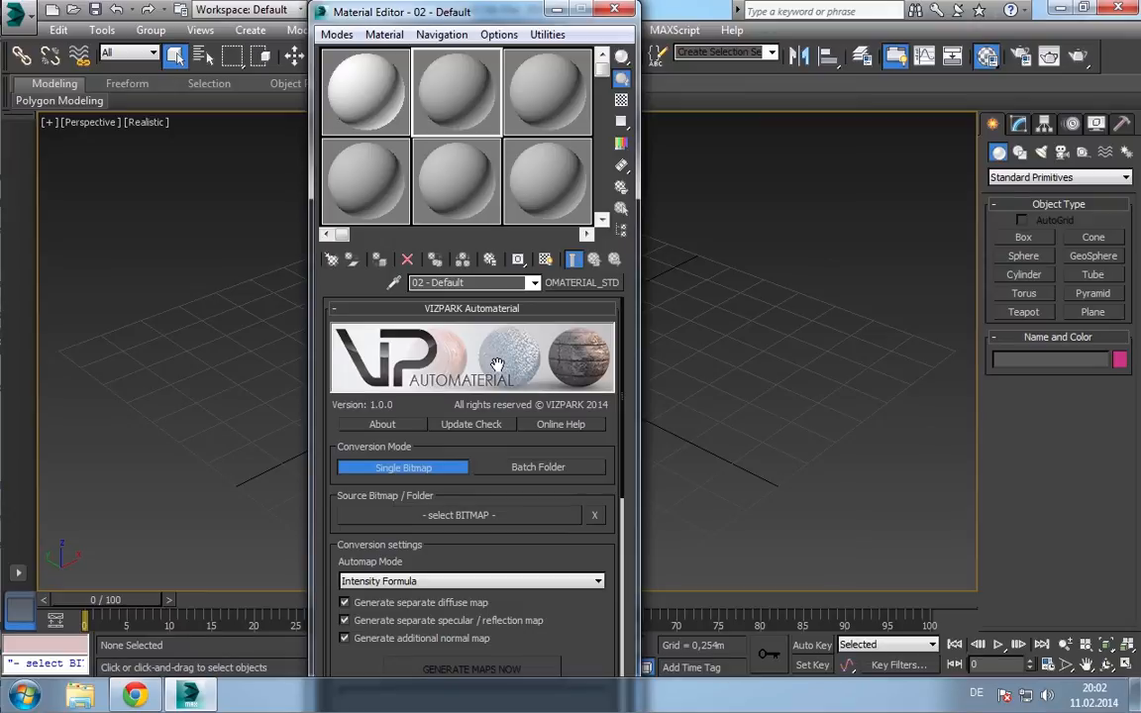